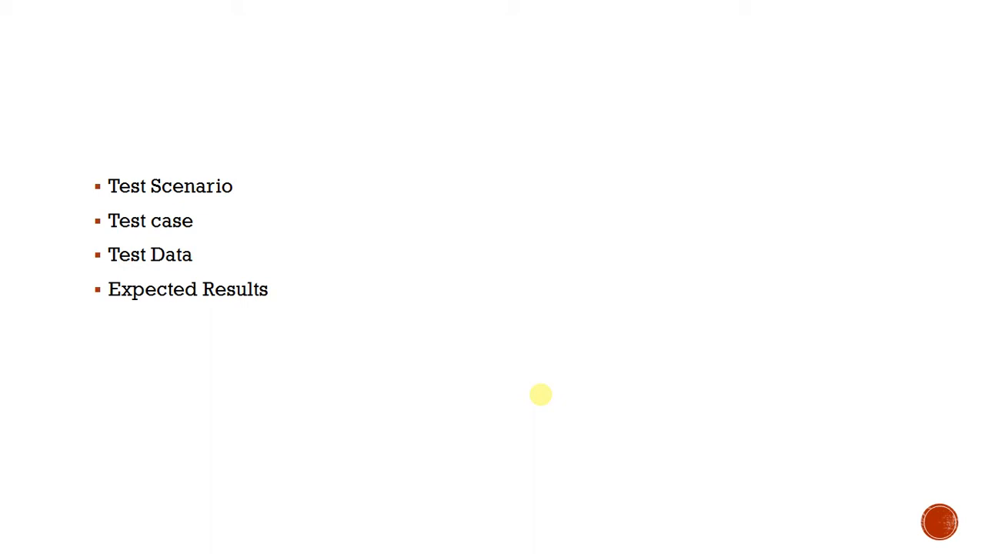
- Advance through the Test Scenario definition to the Test Case slide on positive and negative testing
key(Right)
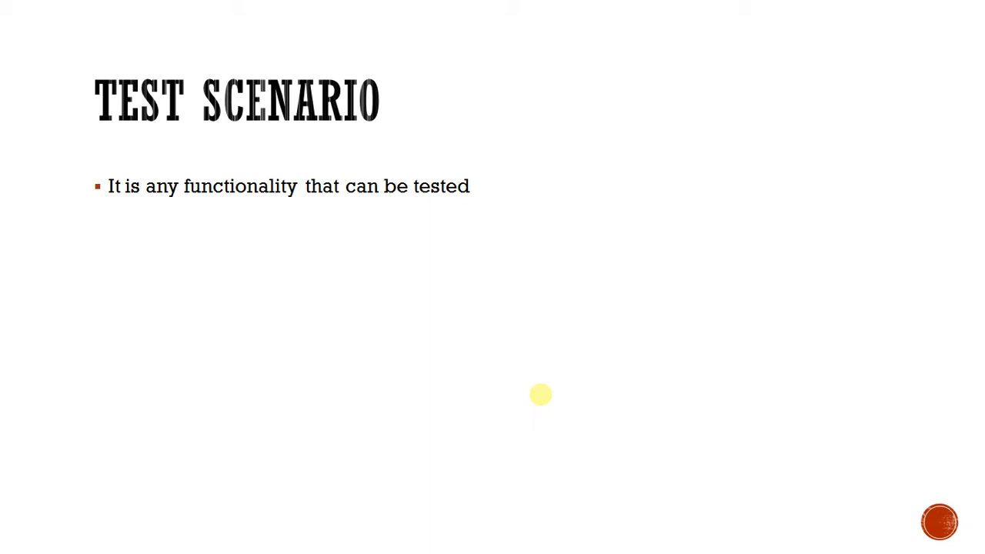
key(Right)
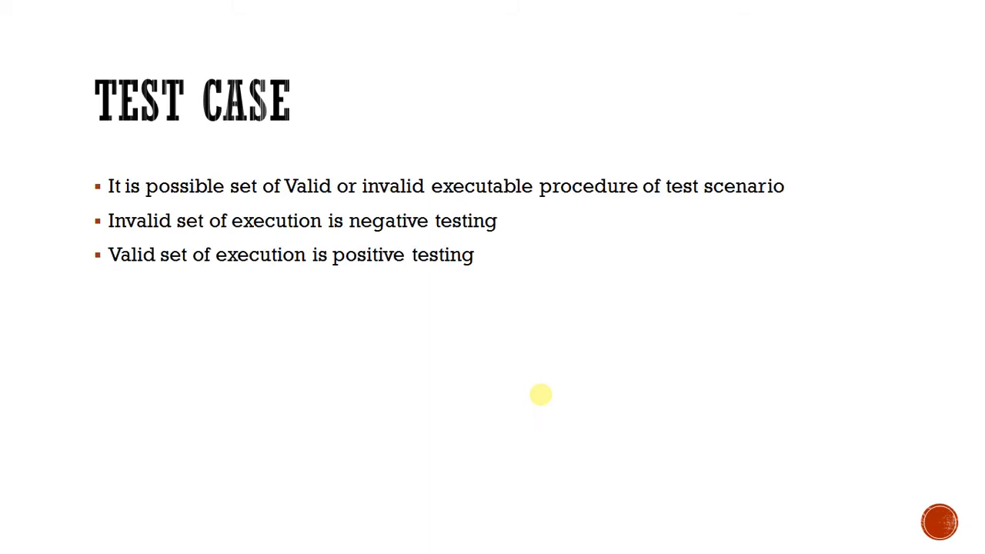